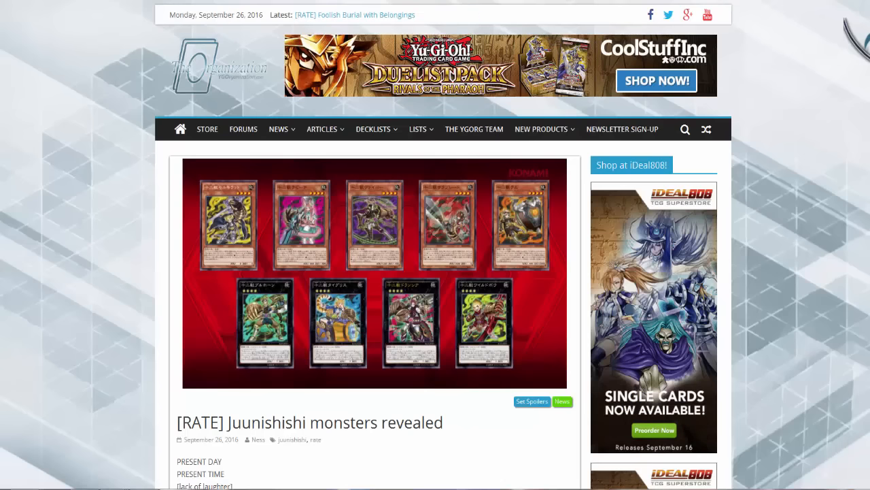
Scroll down the article to the Juunishishi Bullhorn card and its details.
scroll(down, 3)
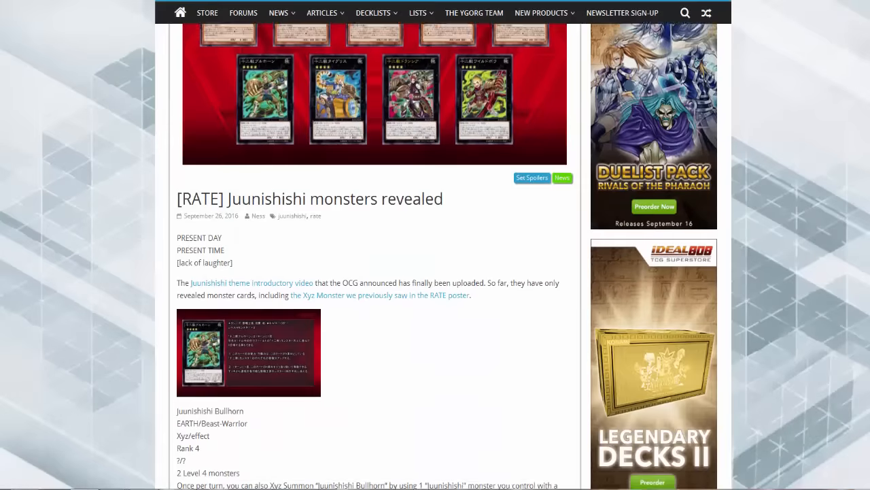
scroll(down, 3)
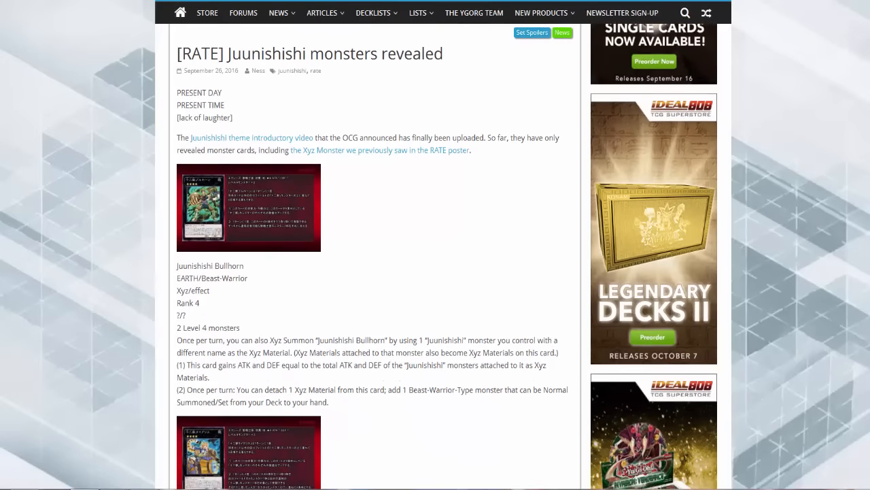
mouse_move(203, 194)
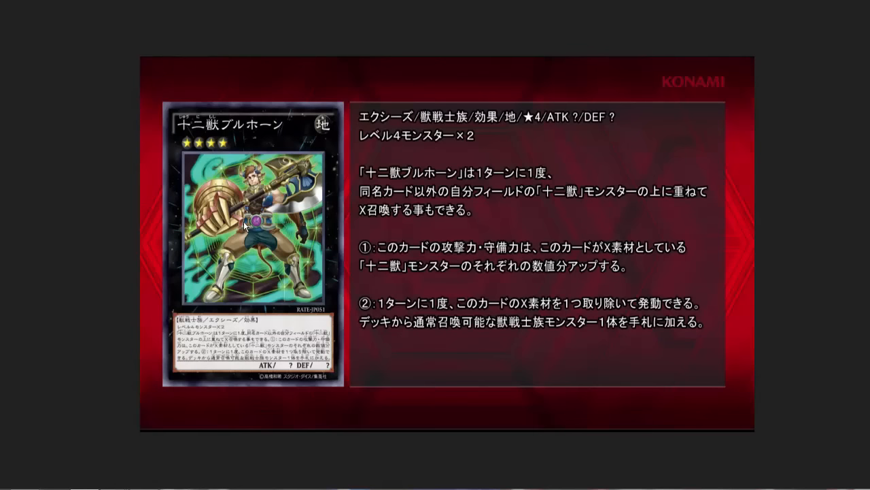
mouse_move(223, 221)
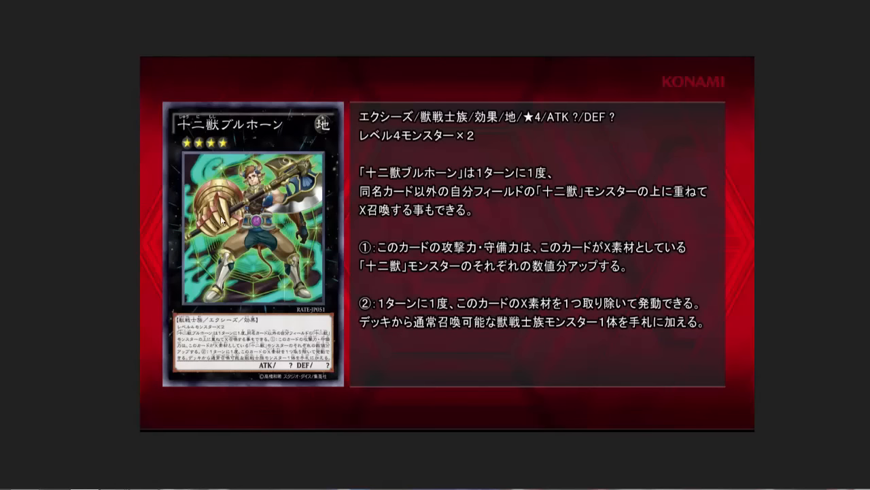
mouse_move(168, 128)
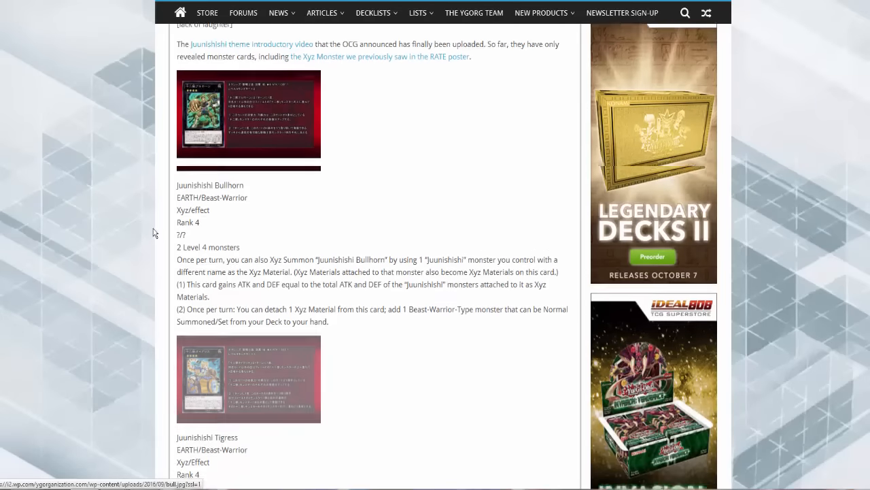
scroll(down, 3)
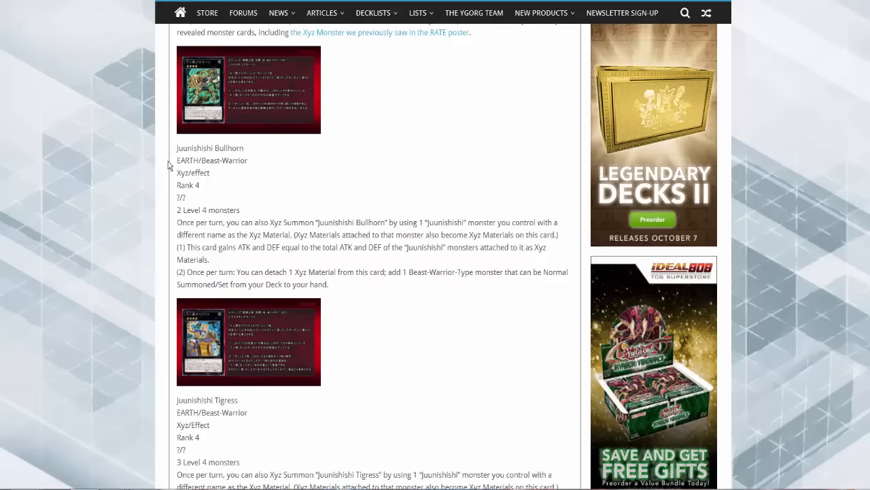
Scroll down to the Juunishishi Tigress card and its effect text.
scroll(down, 3)
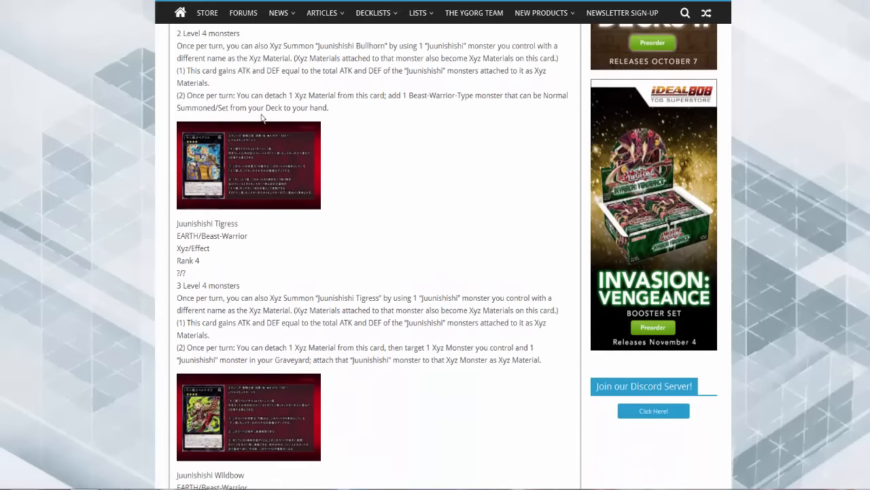
scroll(down, 3)
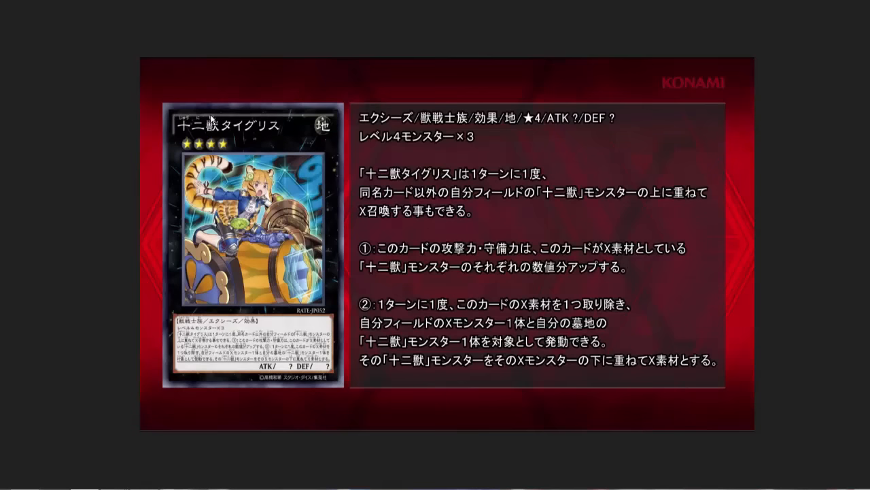
mouse_move(223, 196)
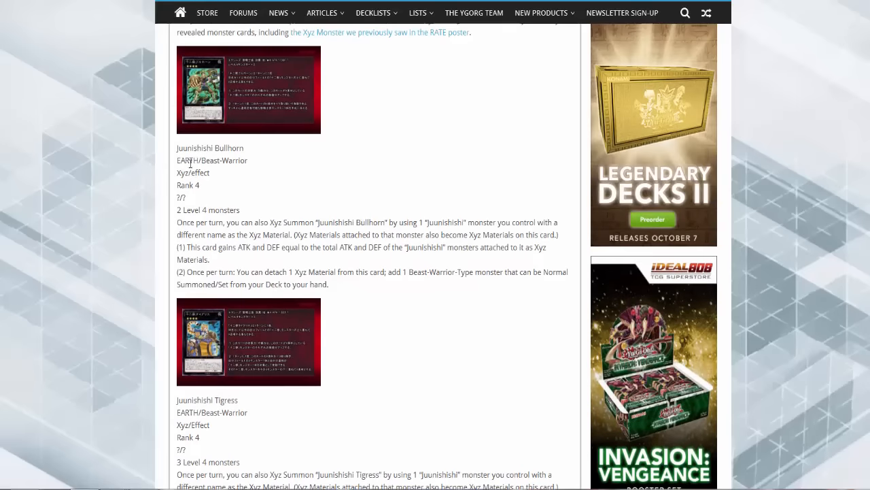
scroll(down, 3)
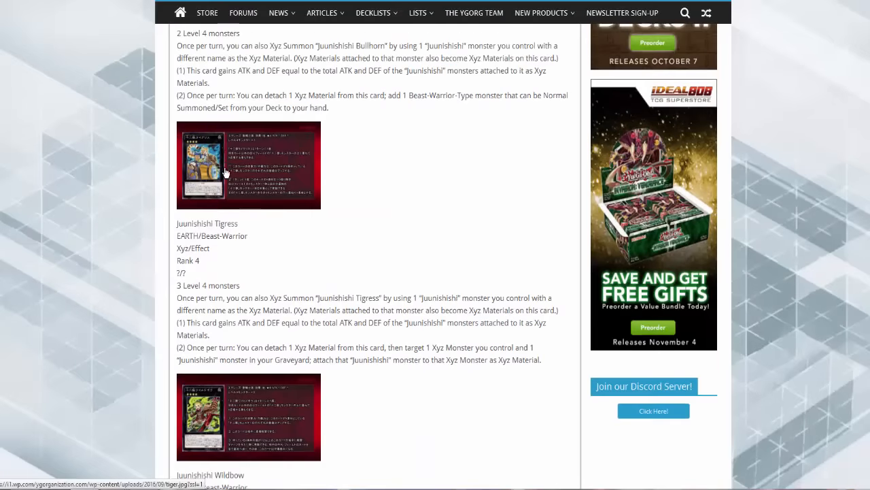
scroll(down, 3)
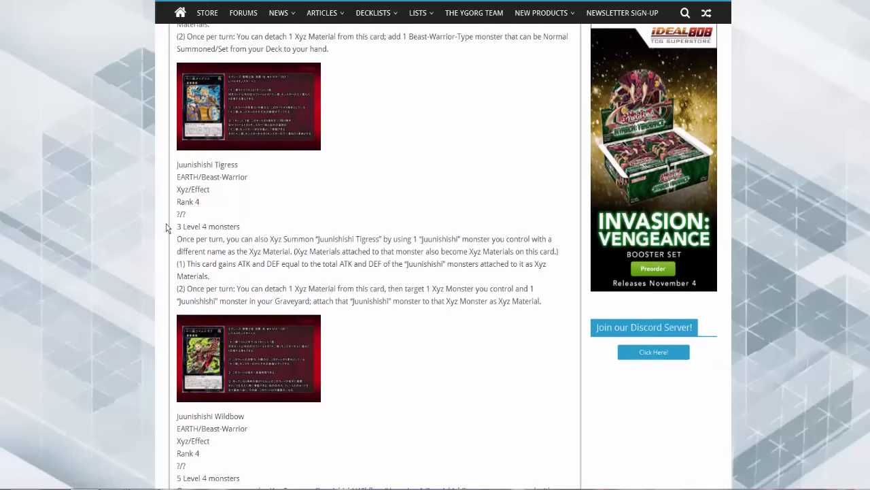
scroll(down, 3)
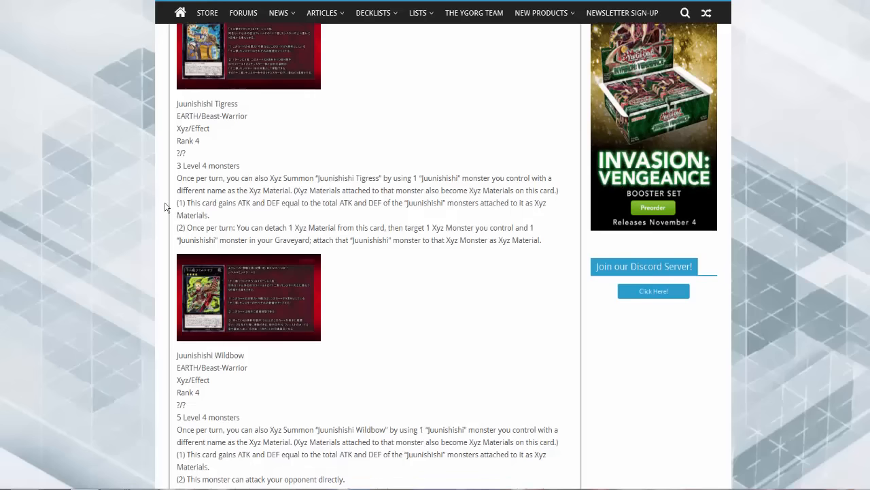
Scroll down through the Wildbow entry and its effect text to the Molmorat card.
scroll(down, 3)
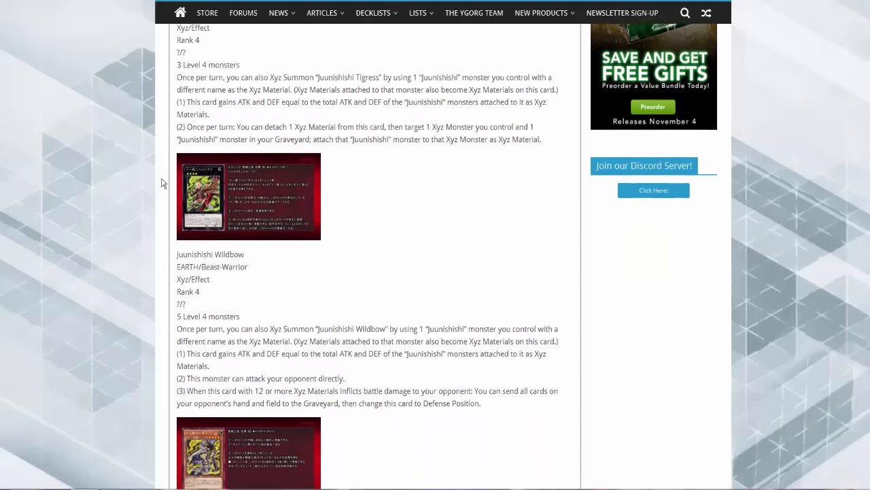
scroll(down, 3)
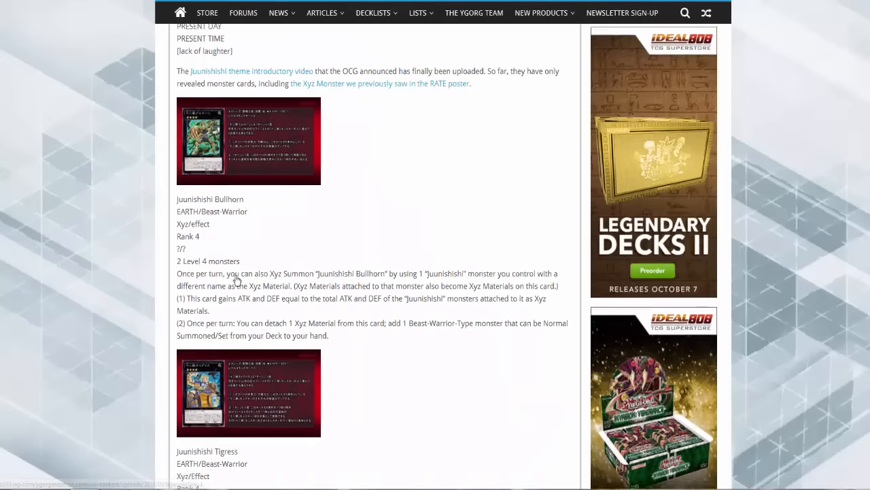
scroll(down, 3)
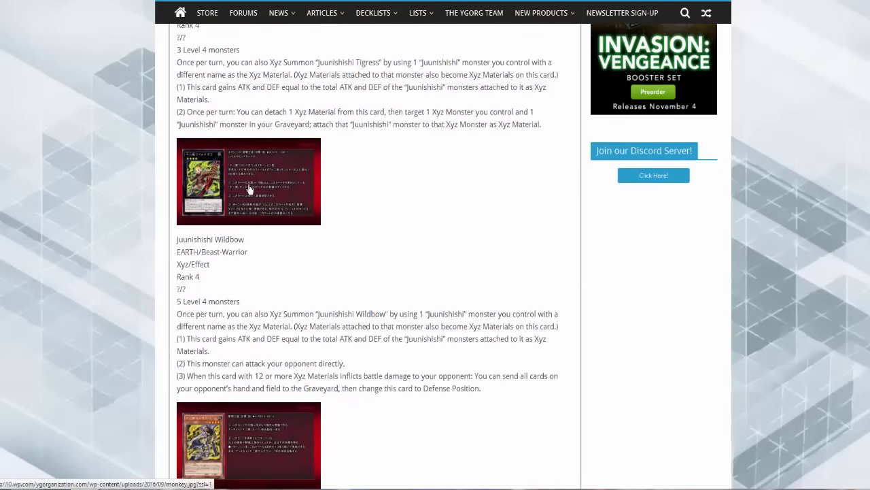
scroll(down, 3)
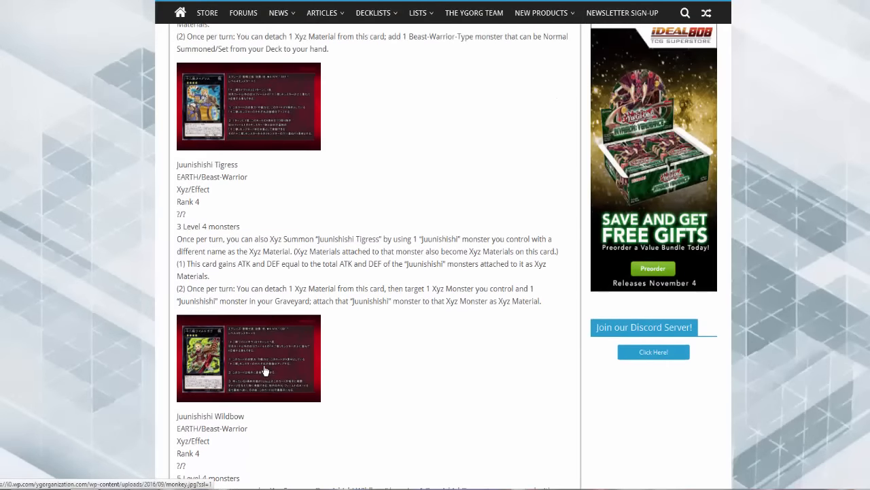
scroll(down, 3)
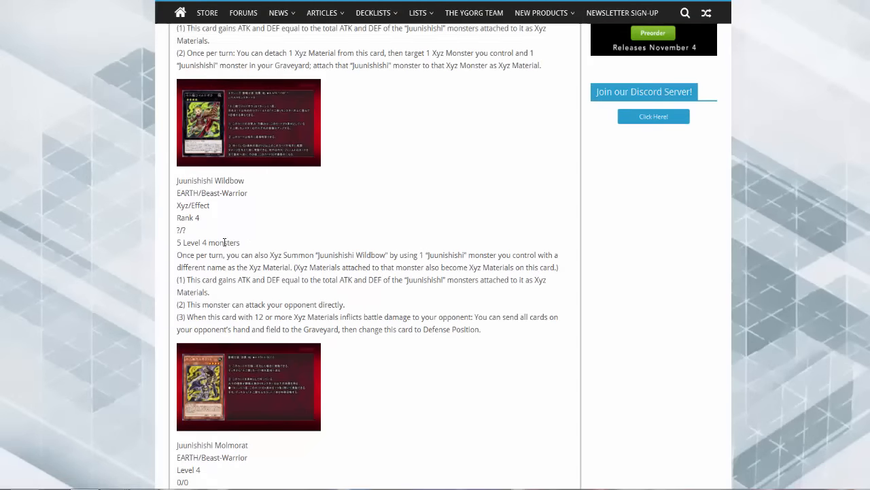
scroll(down, 3)
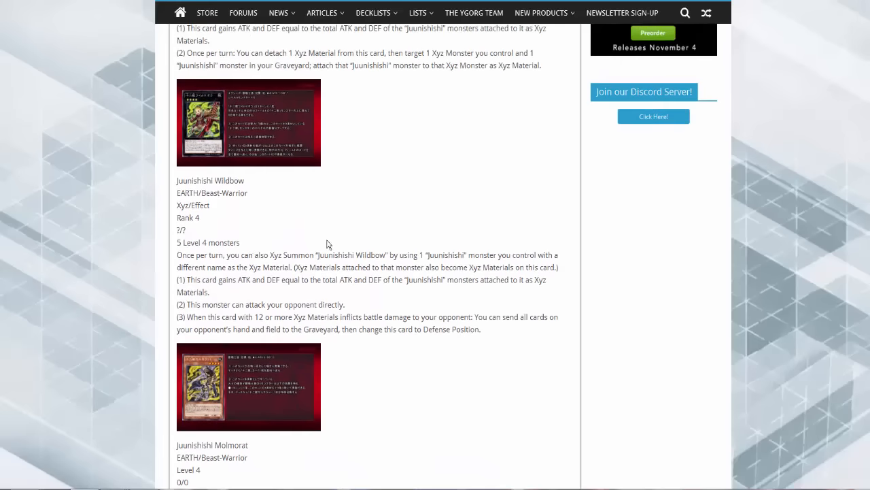
scroll(down, 3)
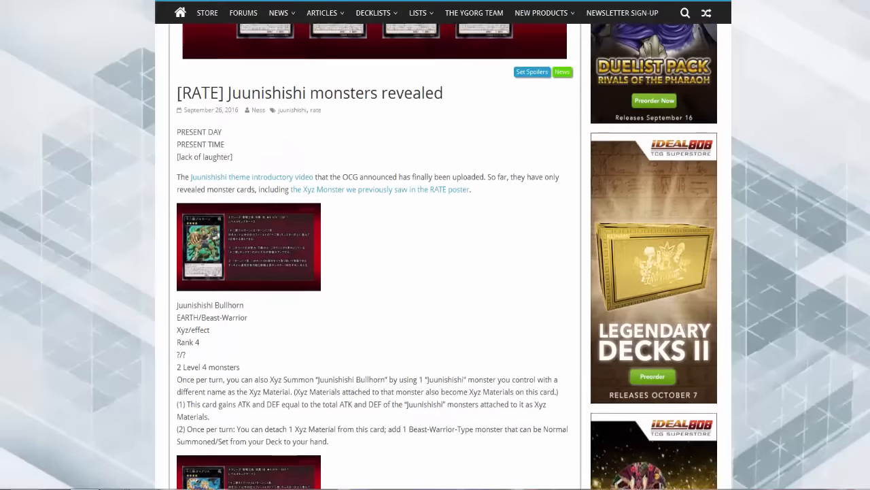
scroll(down, 3)
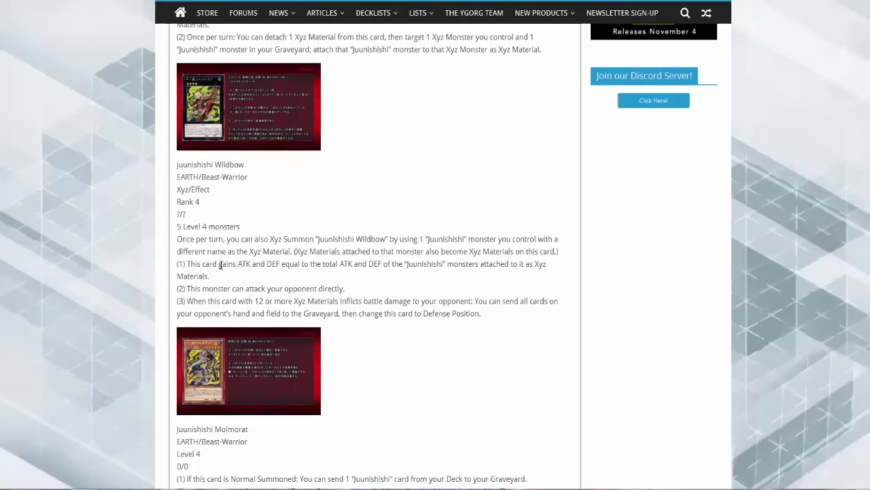
mouse_move(304, 285)
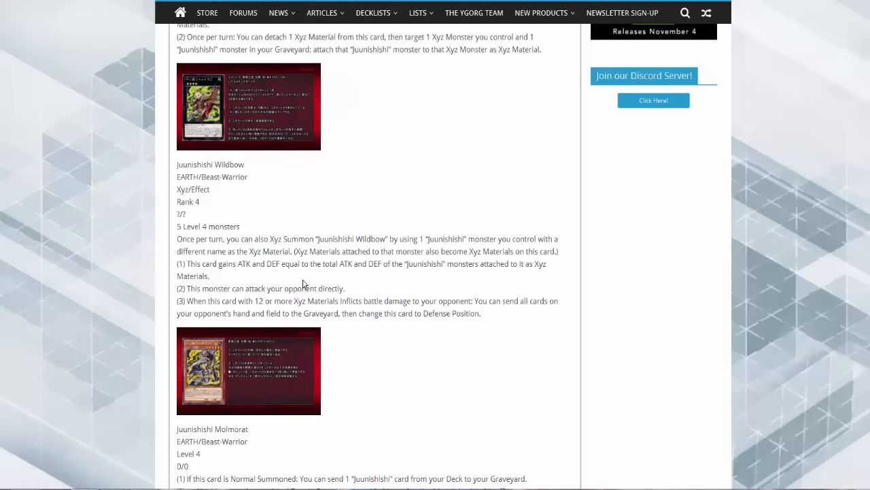
mouse_move(357, 295)
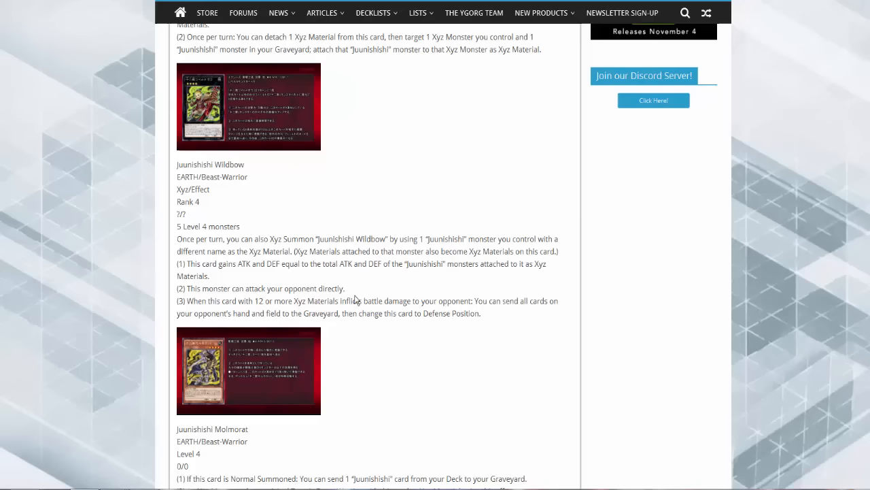
scroll(down, 3)
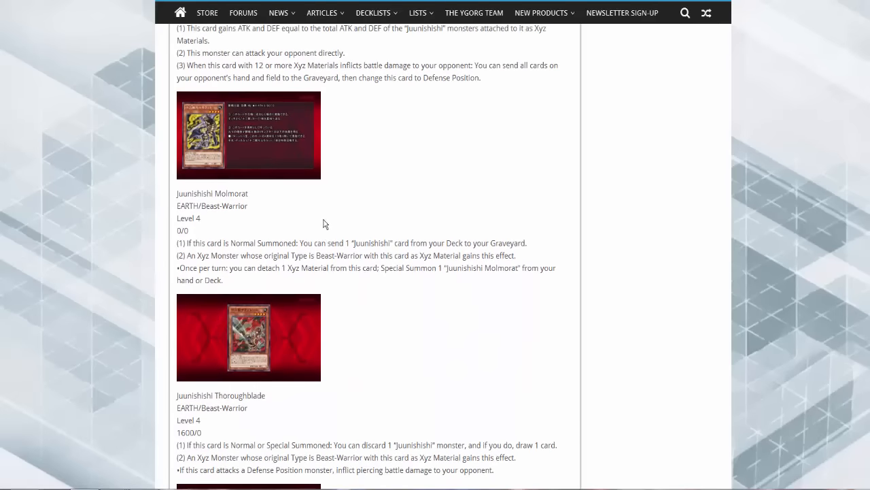
mouse_move(223, 138)
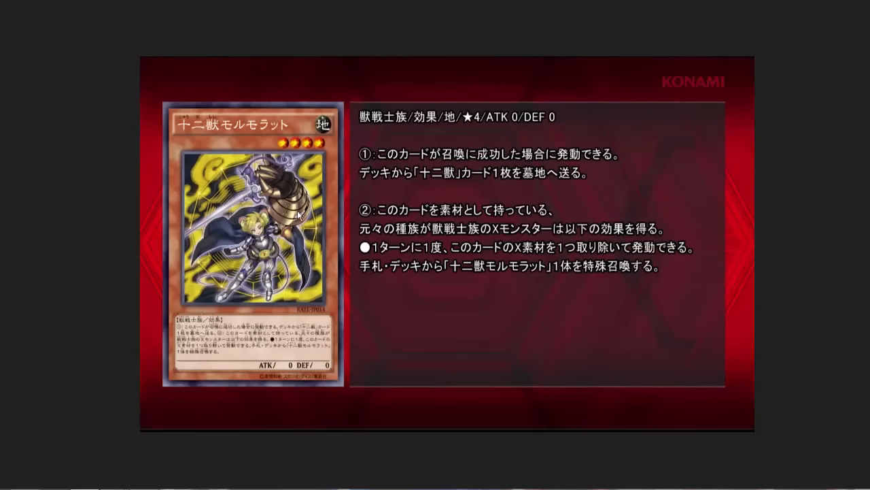
mouse_move(32, 12)
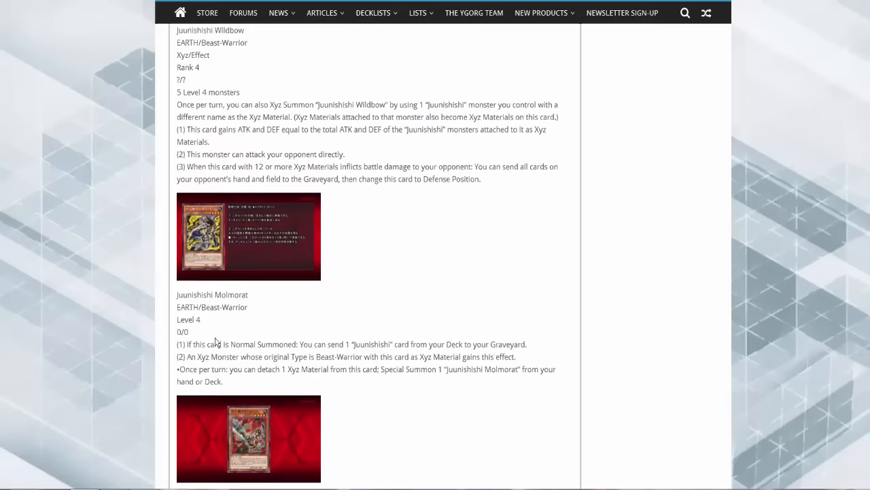
Scroll to the Juunishi Thoroughblade entry and enlarge its card image.
scroll(down, 3)
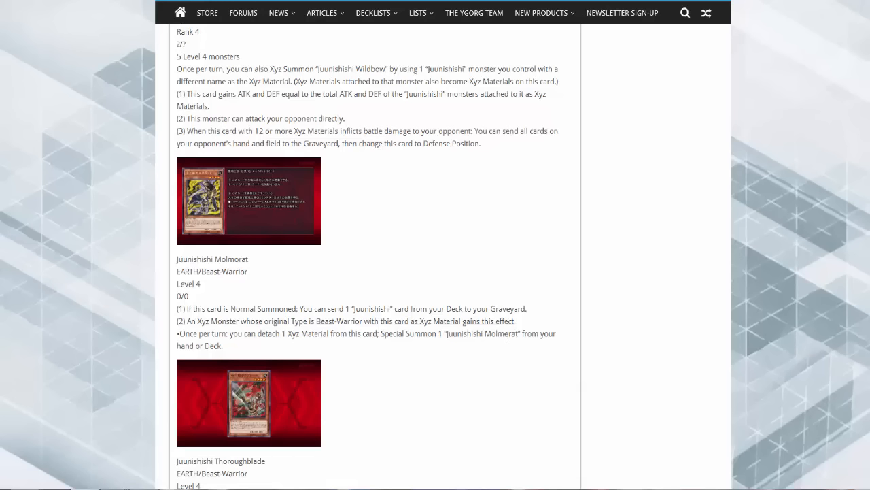
mouse_move(300, 204)
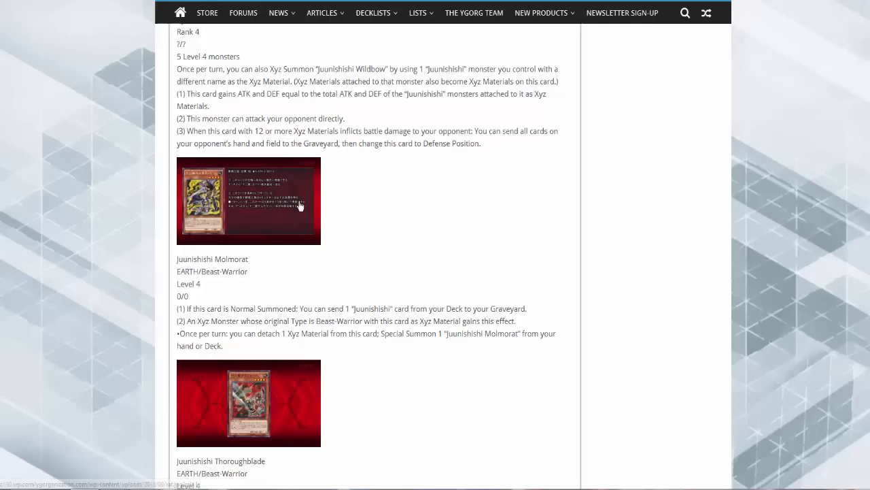
mouse_move(324, 204)
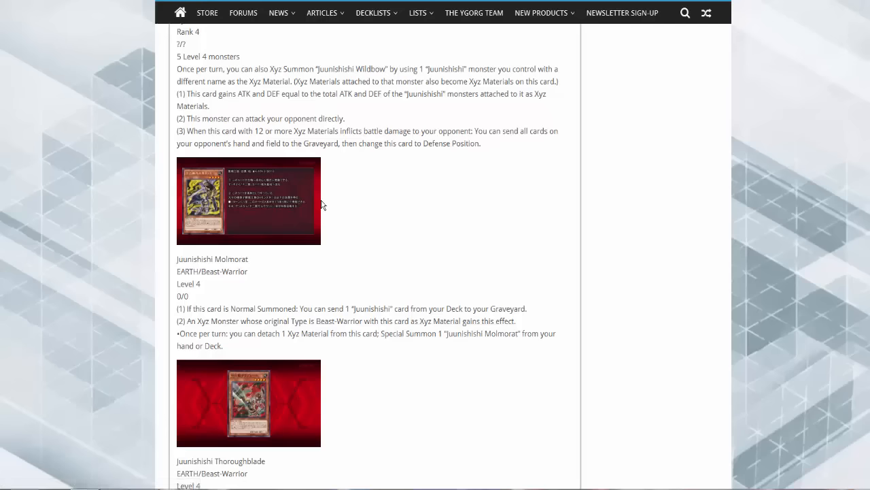
scroll(down, 3)
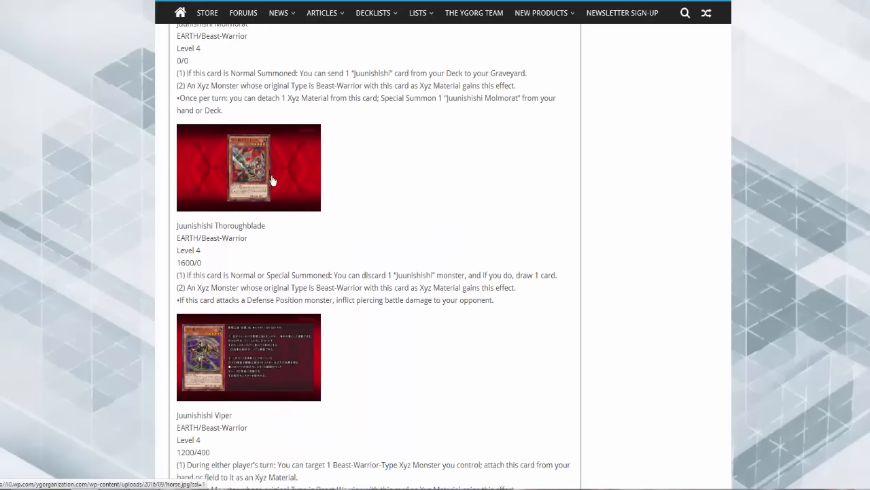
click(247, 167)
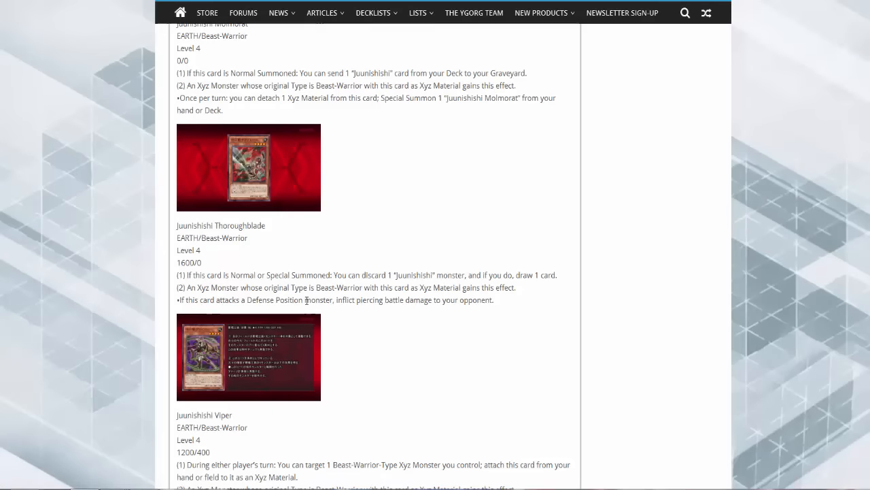
mouse_move(369, 280)
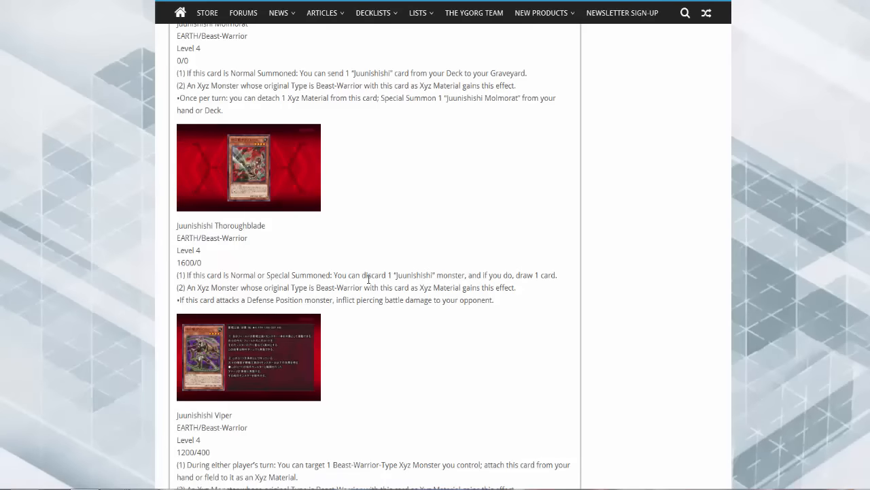
mouse_move(479, 288)
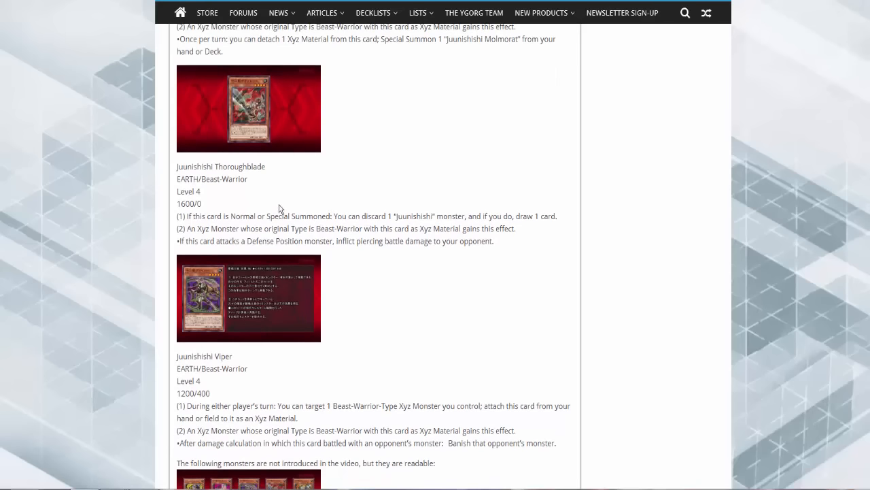
Scroll down to the Juunishi Viper card and its effect text.
scroll(down, 3)
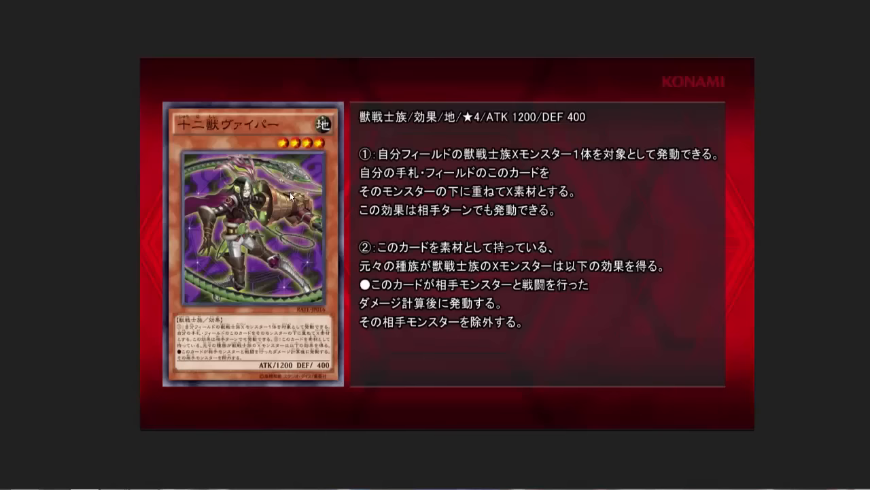
mouse_move(162, 94)
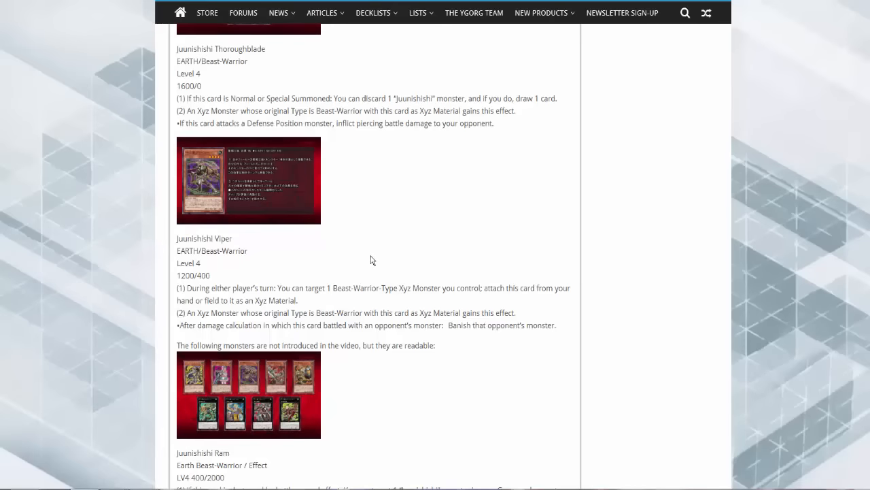
mouse_move(354, 298)
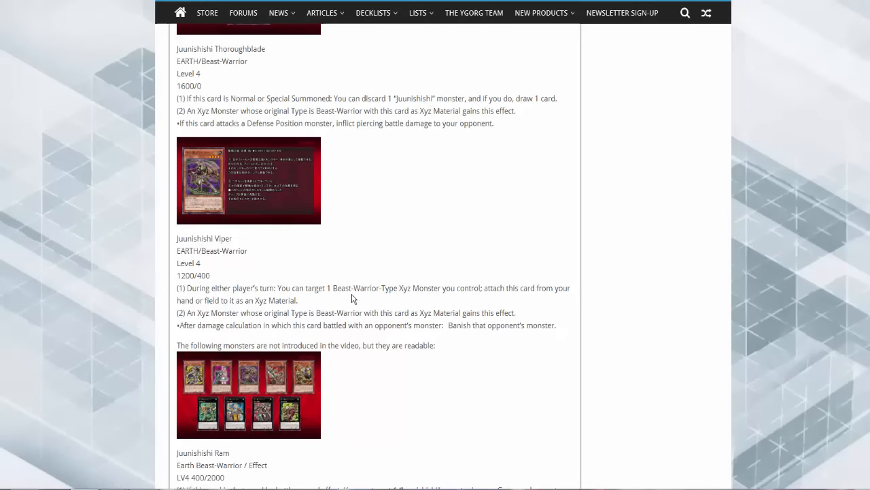
mouse_move(354, 305)
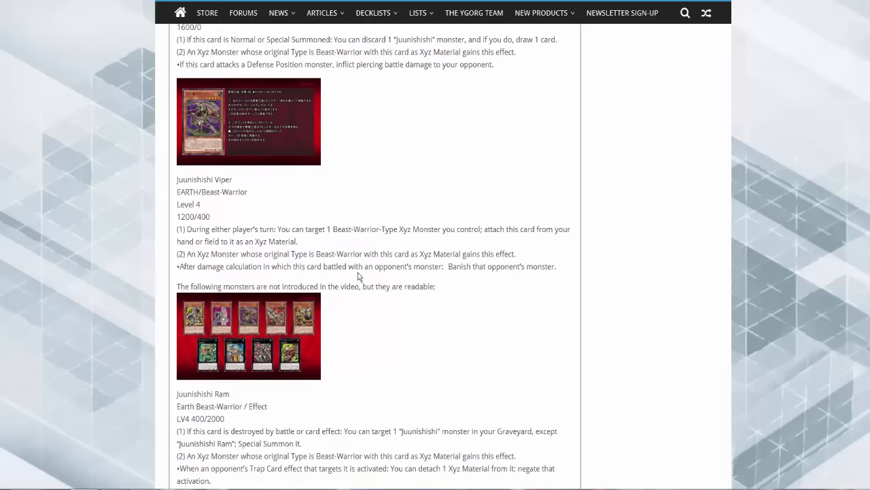
mouse_move(364, 257)
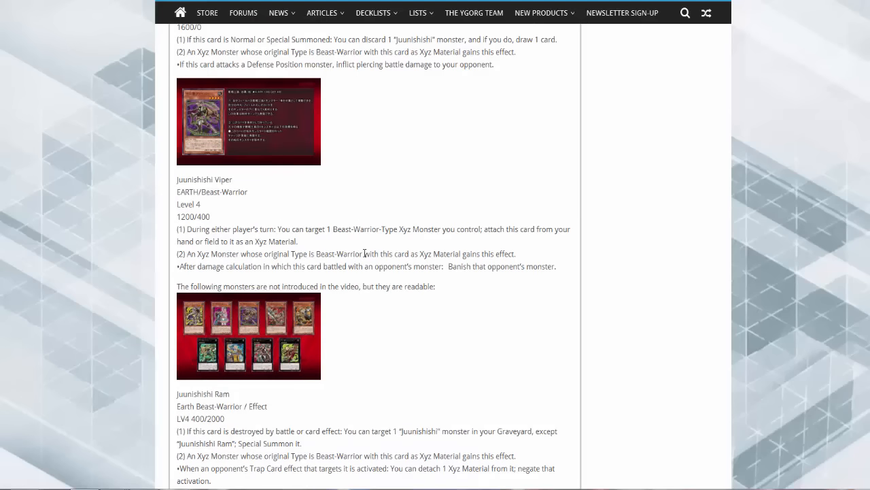
mouse_move(370, 279)
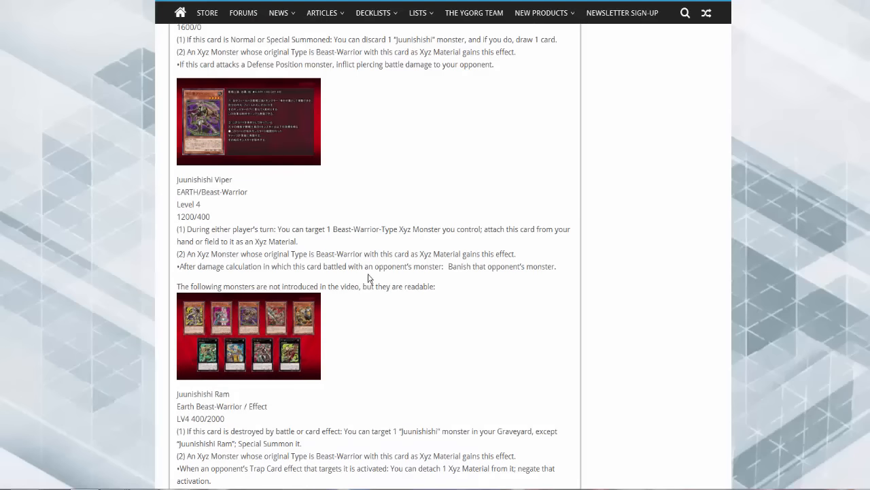
Scroll past Ram's and Rabbina's entries to the theme picture.
scroll(down, 3)
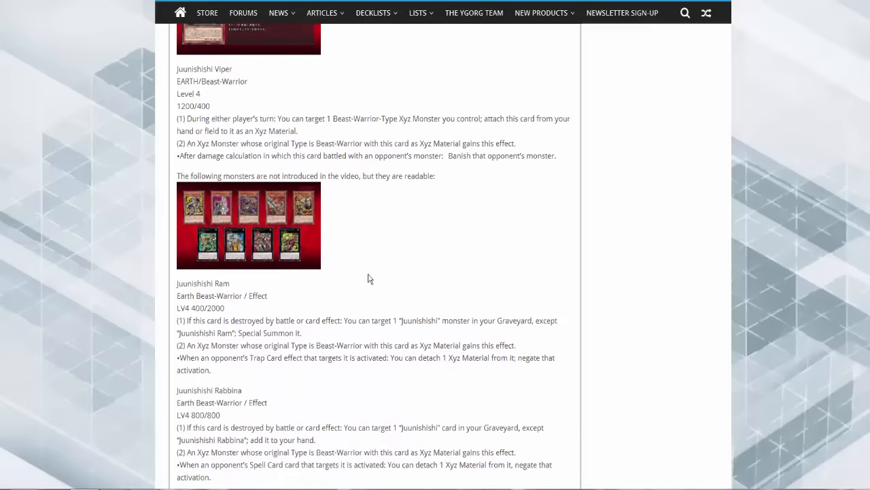
scroll(down, 3)
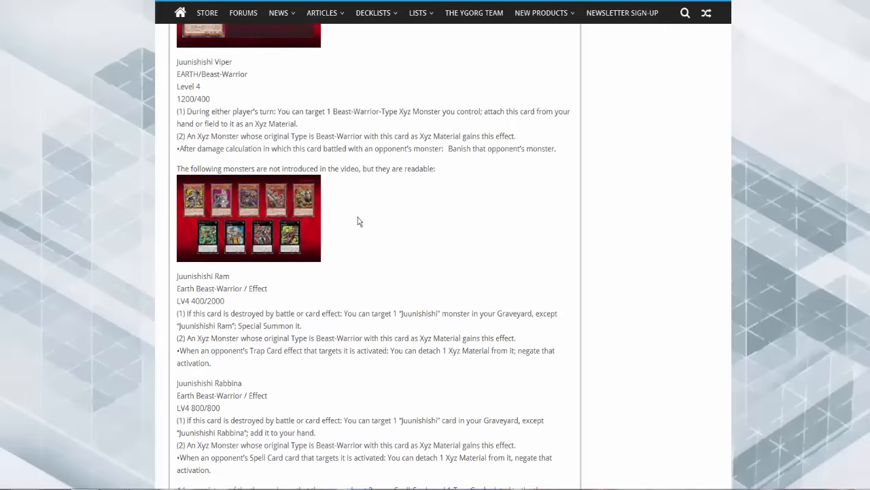
scroll(down, 3)
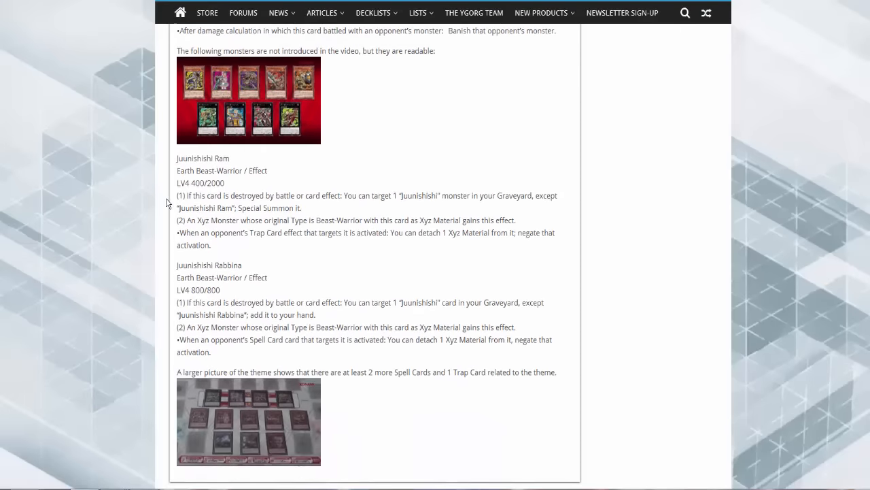
mouse_move(229, 196)
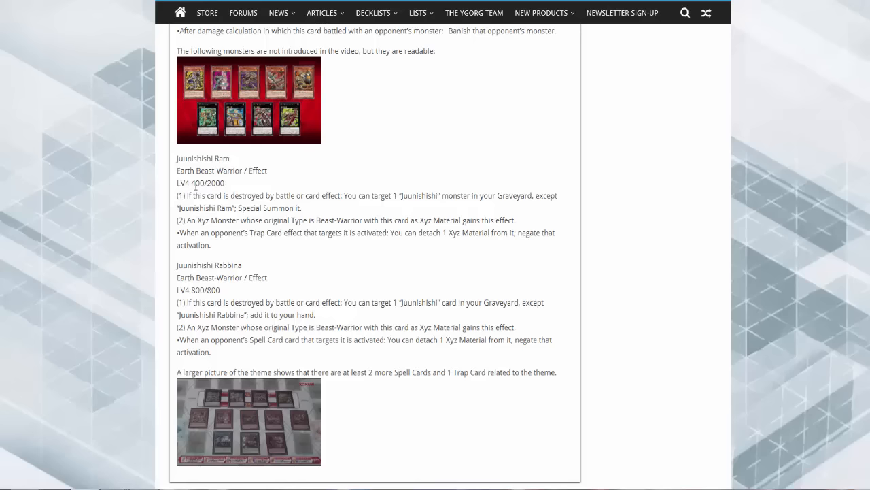
Scroll to the article's end below Rabbina's entry and the theme picture.
scroll(down, 3)
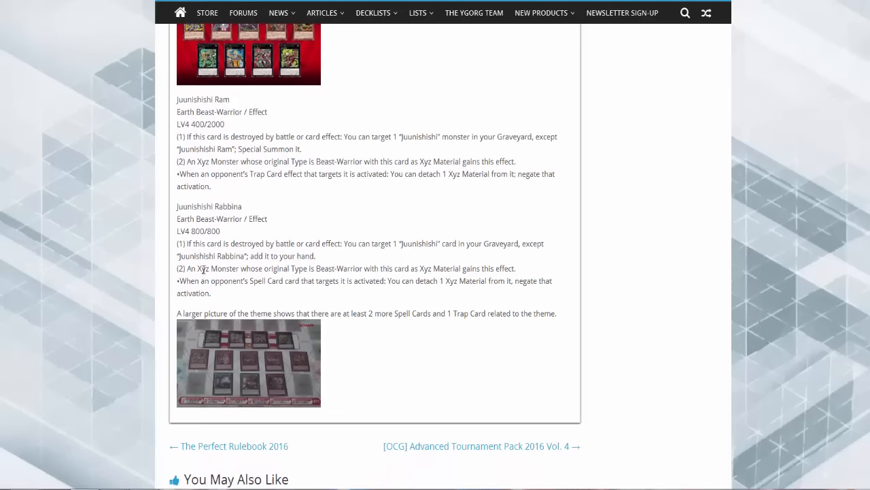
mouse_move(163, 256)
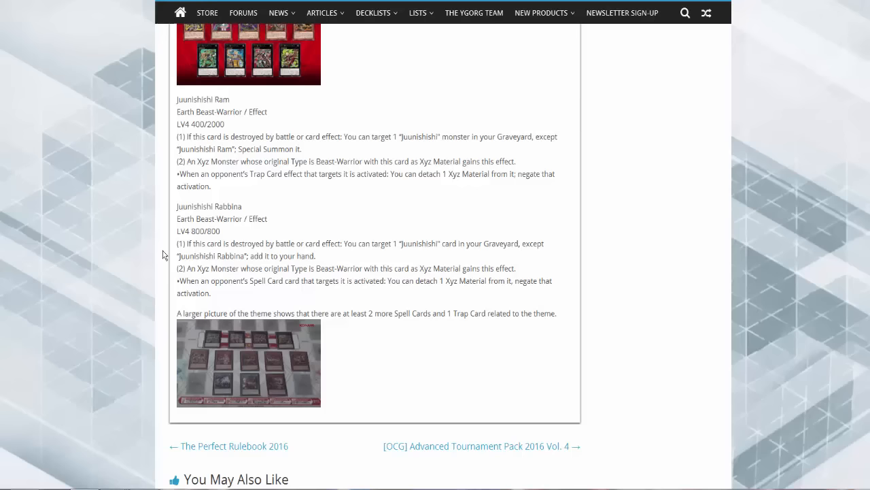
mouse_move(144, 231)
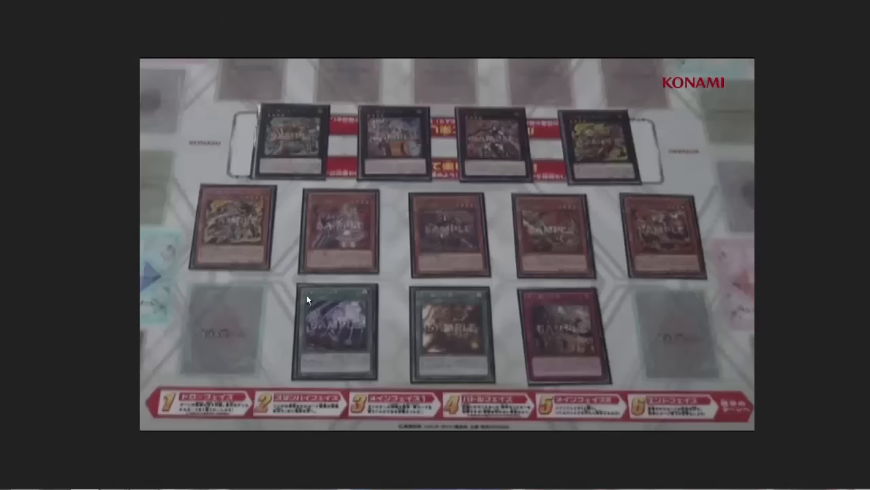
mouse_move(547, 340)
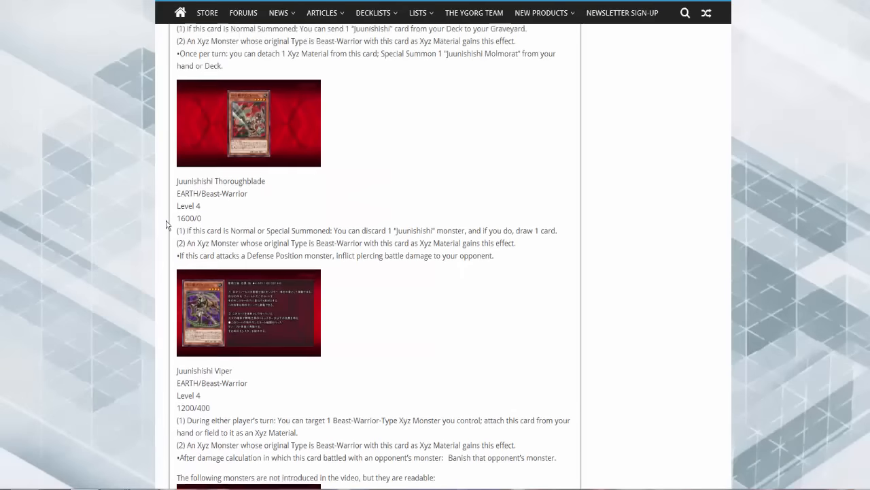
Scroll to the Wildbow entry, enlarge its card image, and continue to Molmorat.
scroll(down, 3)
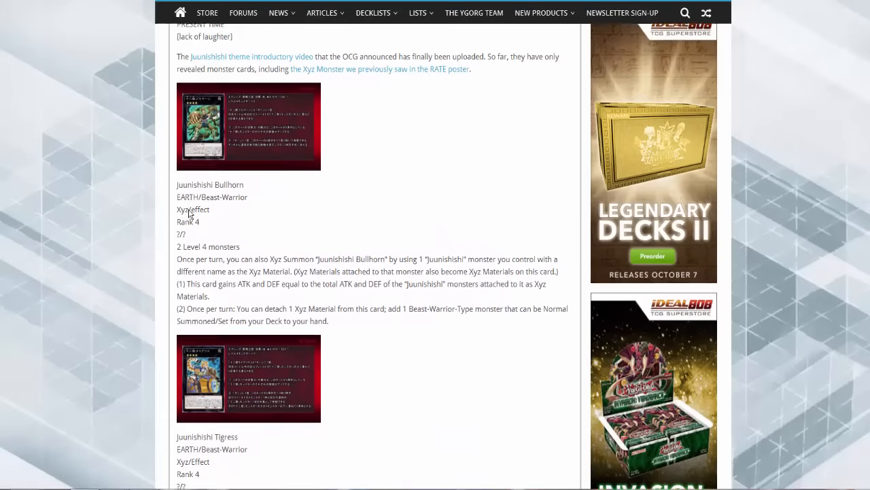
scroll(down, 3)
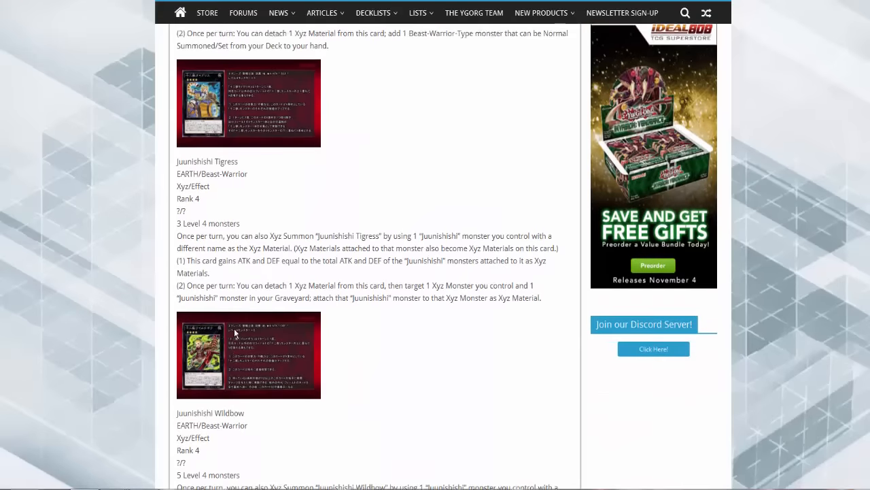
scroll(down, 3)
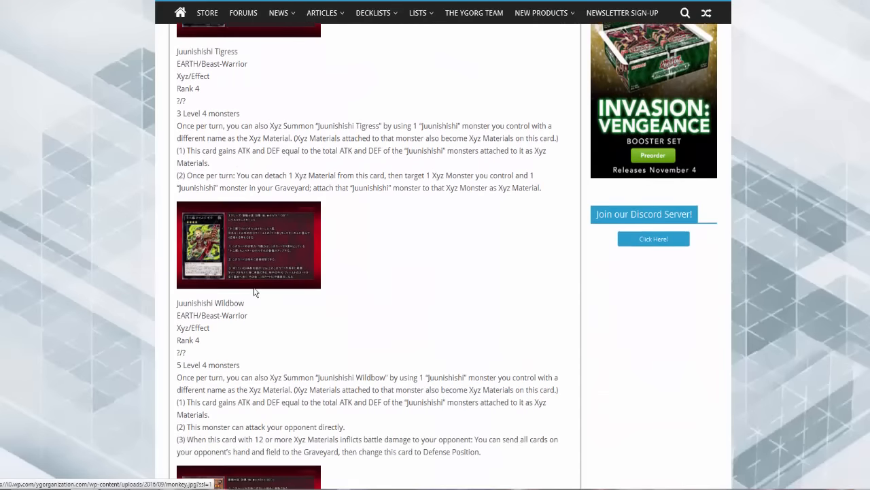
click(247, 244)
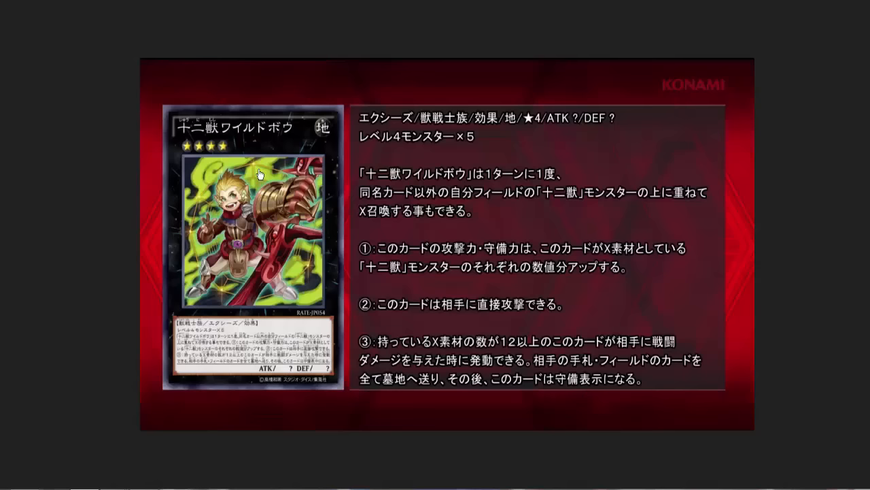
mouse_move(278, 166)
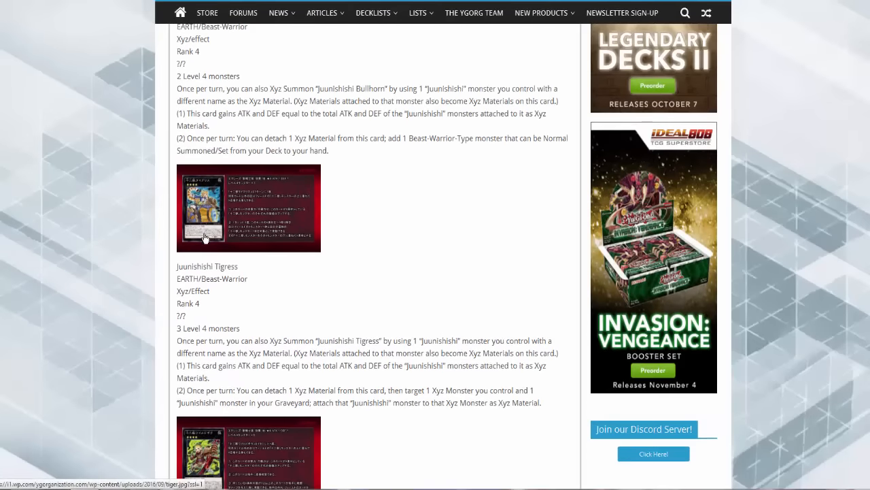
scroll(down, 3)
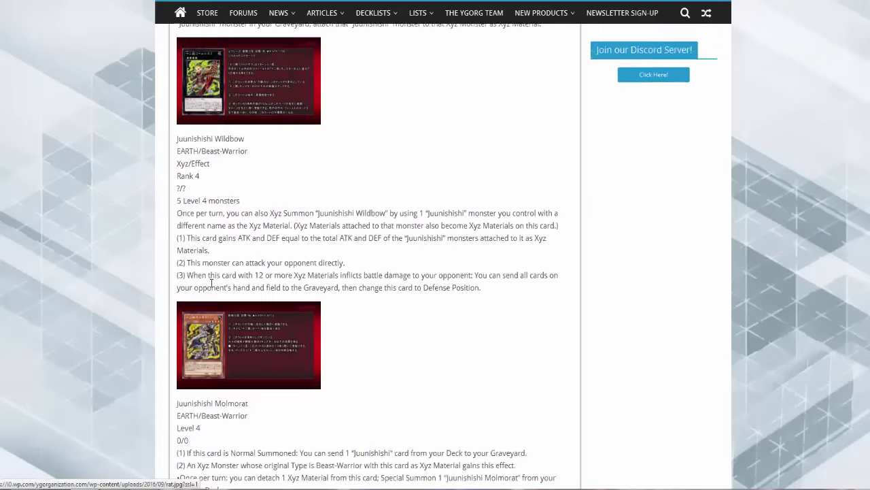
Scroll up toward the title, then back down to Ram, Rabbina and the theme picture.
scroll(up, 3)
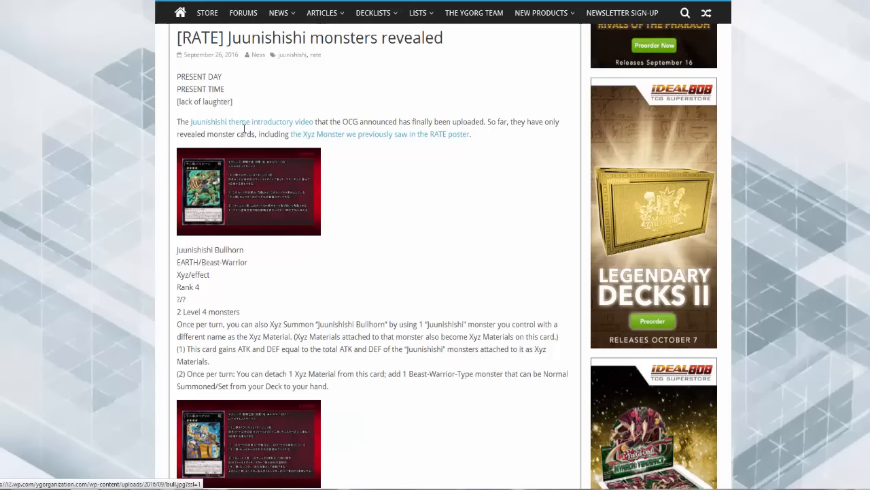
mouse_move(176, 82)
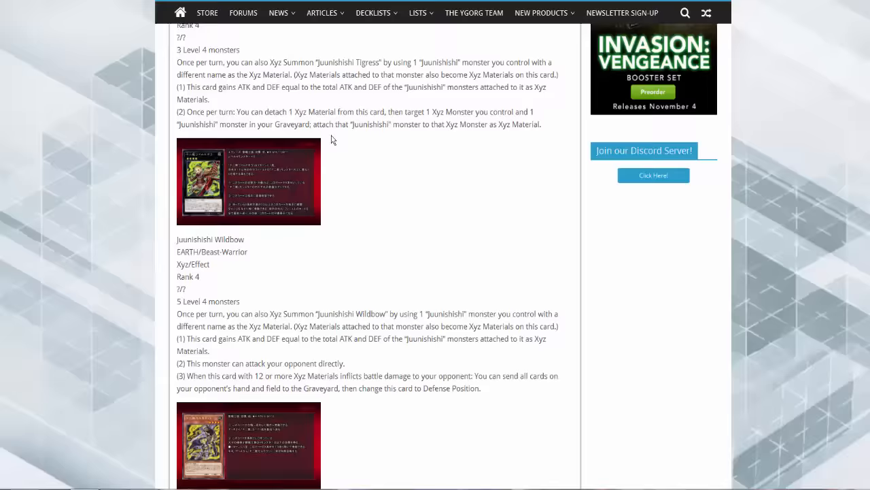
scroll(down, 3)
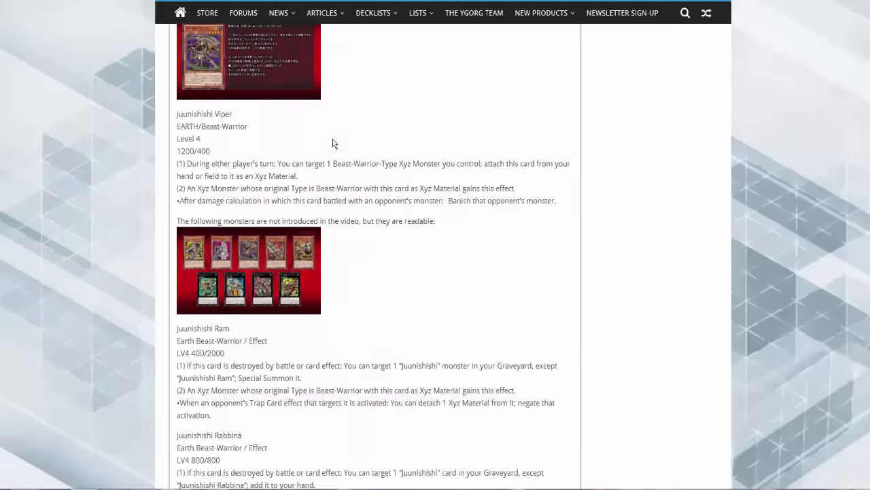
scroll(down, 3)
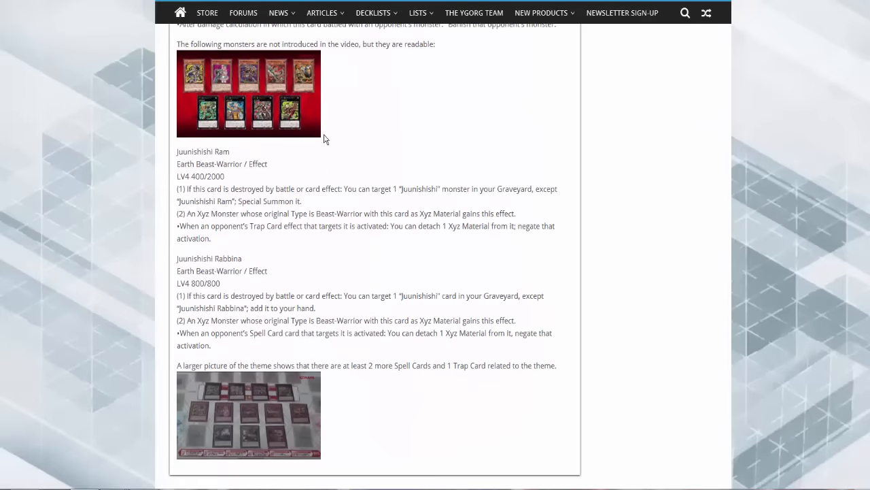